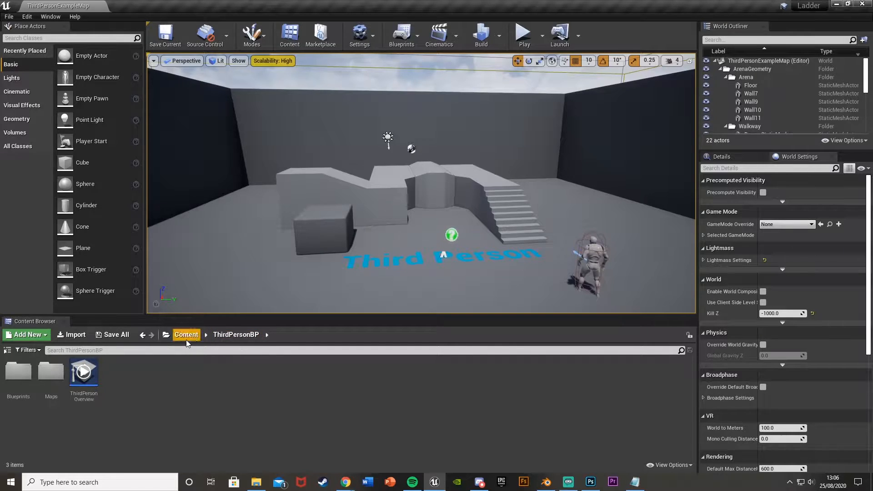
Import the ladder FBX into the new Ladder folder and drag its materials into Mats
left_click(187, 335)
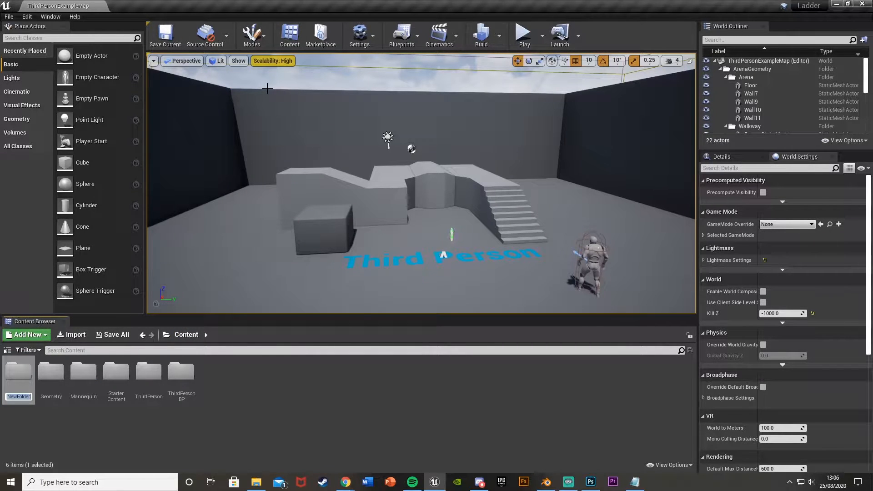
double_click(17, 372)
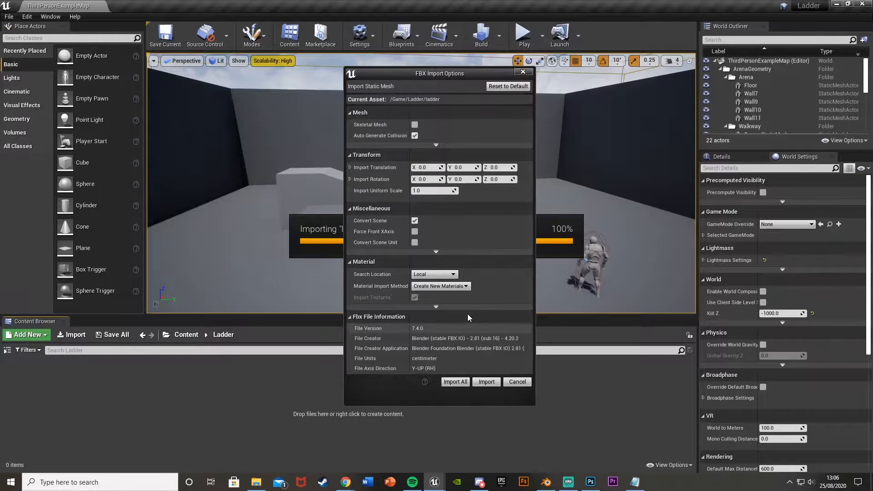
left_click(486, 381)
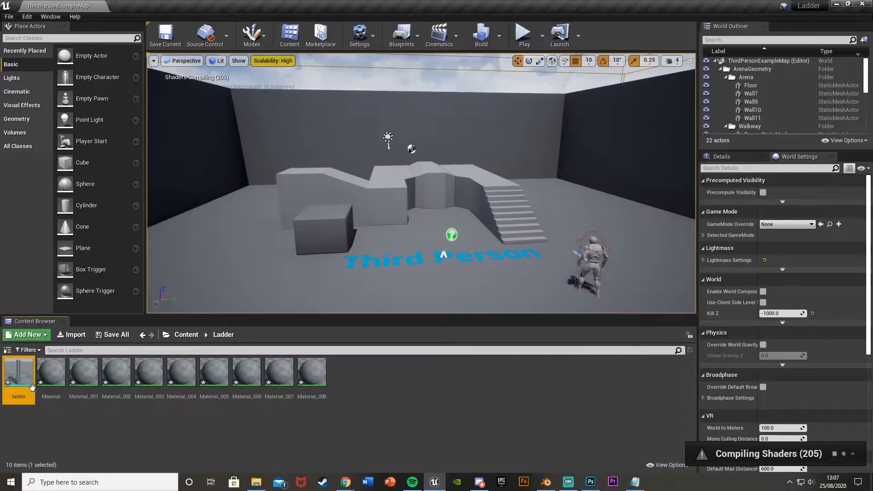
left_click(27, 334)
type("Mats")
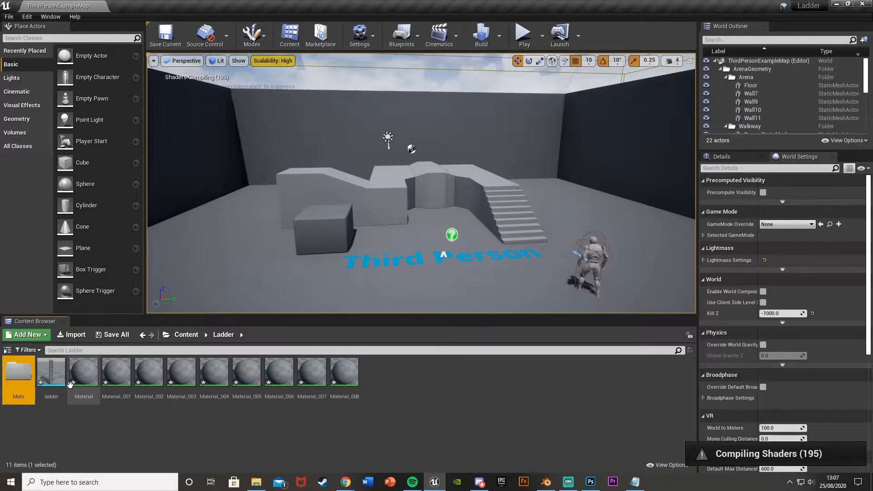
left_click_drag(83, 371, 18, 372)
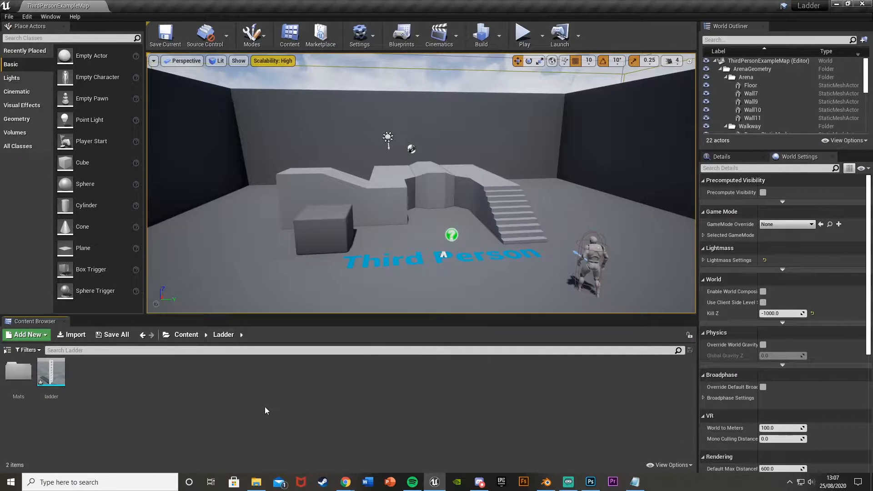
Create an Actor Blueprint Class named Ladder_BP and open it in the Blueprint Editor
left_click(27, 335)
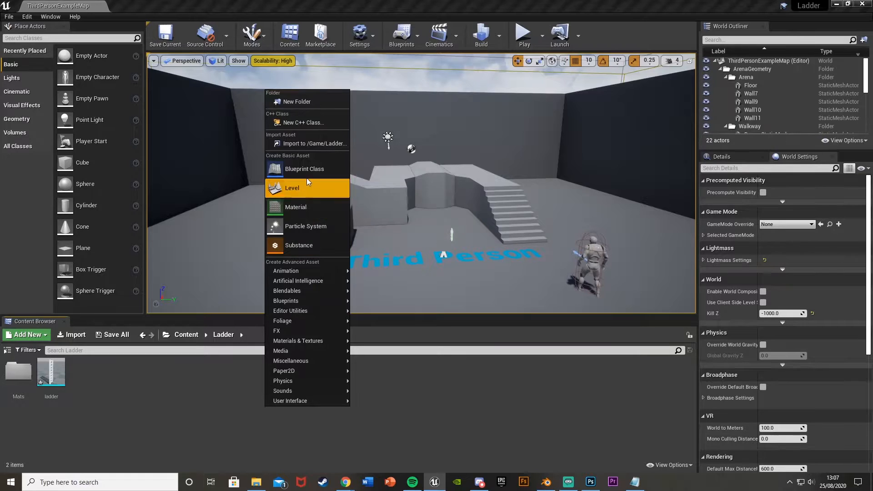
left_click(304, 168)
type("Ladder_BP")
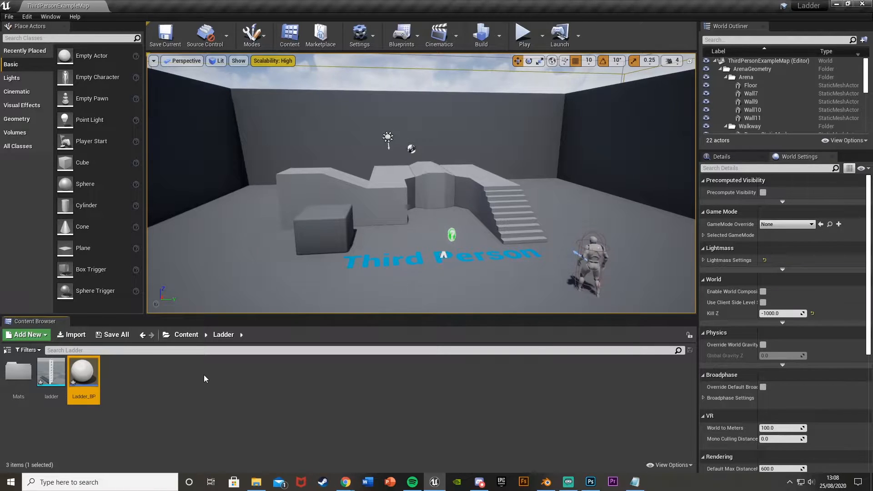
double_click(83, 373)
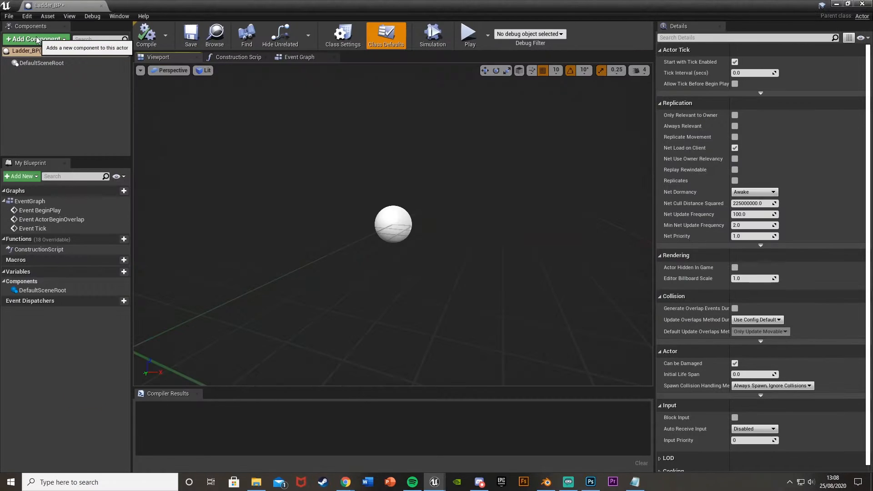
Add a ladder Static Mesh, a Box Collision in front of it, and an Arrow under the Box
left_click(35, 39)
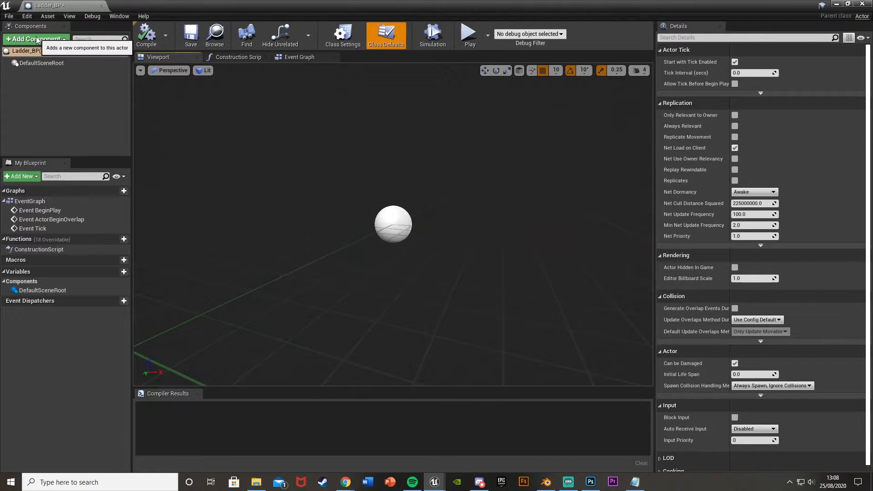
left_click(33, 39)
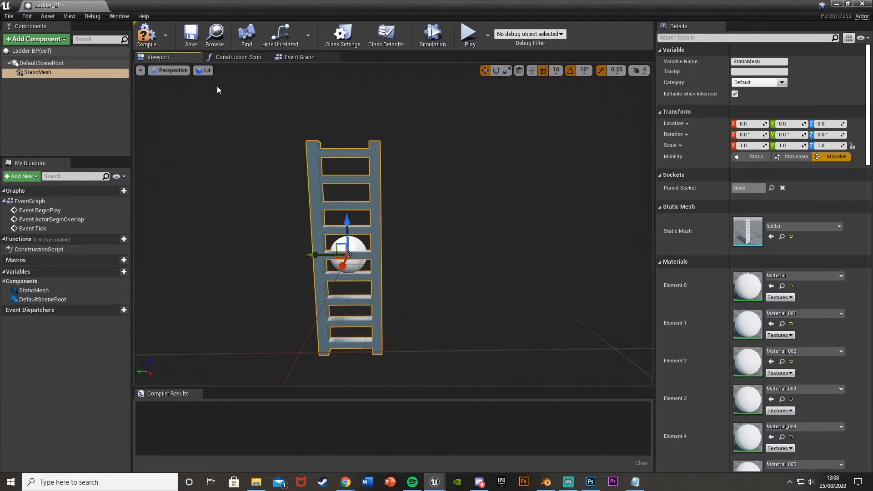
left_click(34, 39)
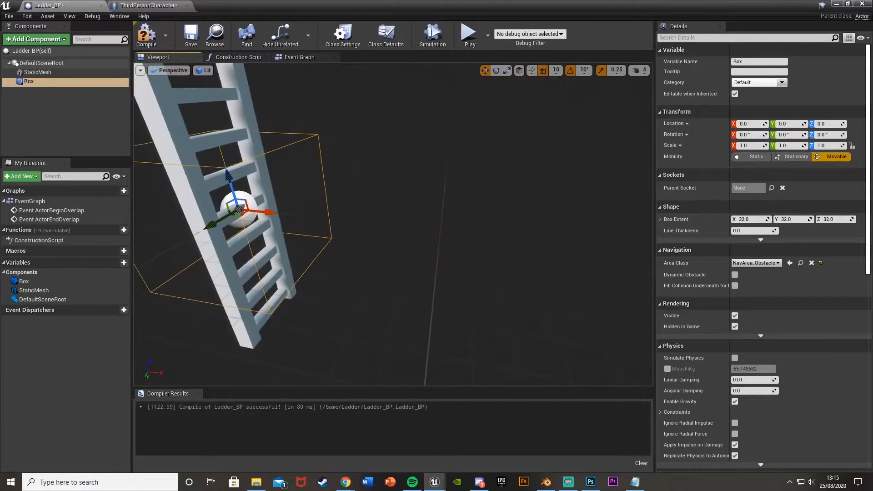
left_click_drag(268, 211, 444, 223)
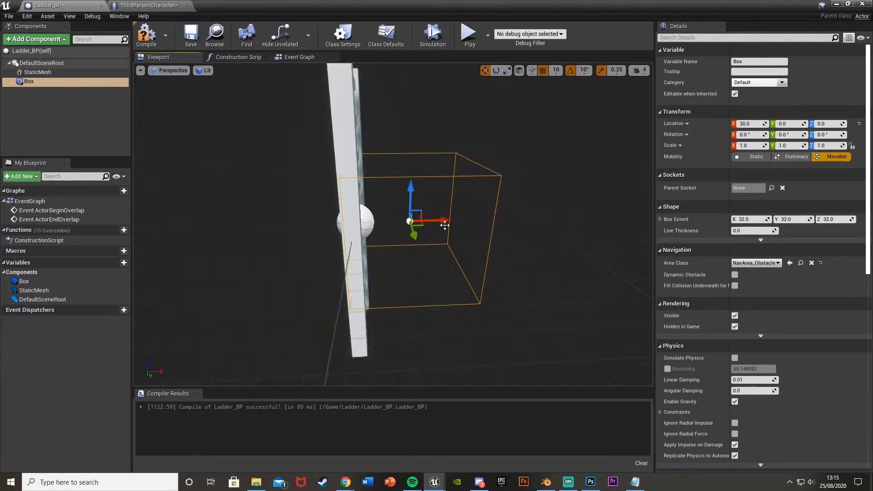
left_click(506, 70)
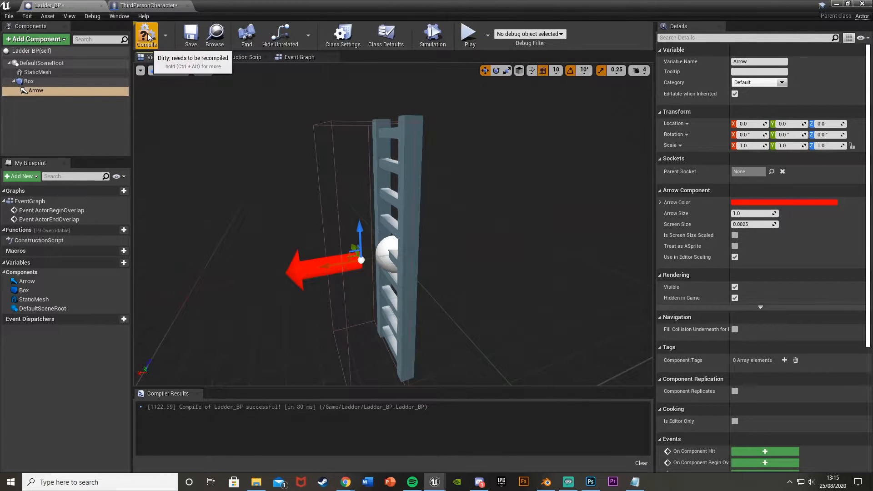
Add ActorBeginOverlap and ActorEndOverlap events to the Ladder_BP event graph
left_click(300, 57)
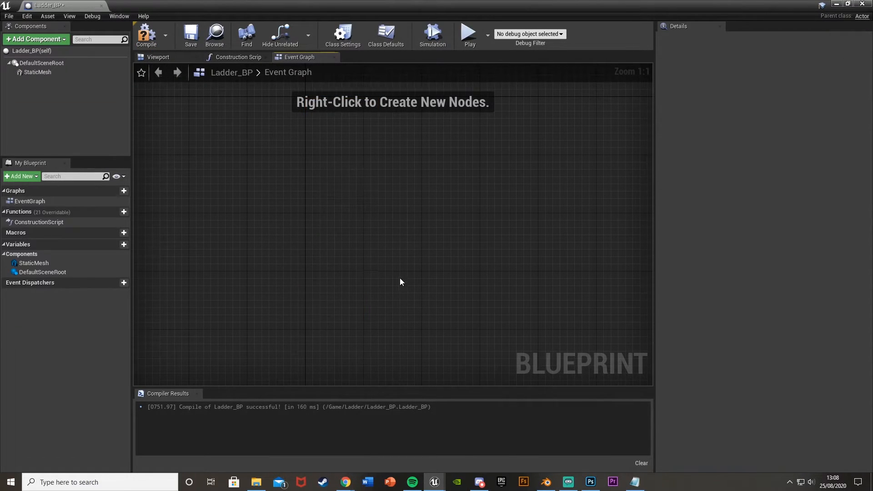
right_click(399, 281)
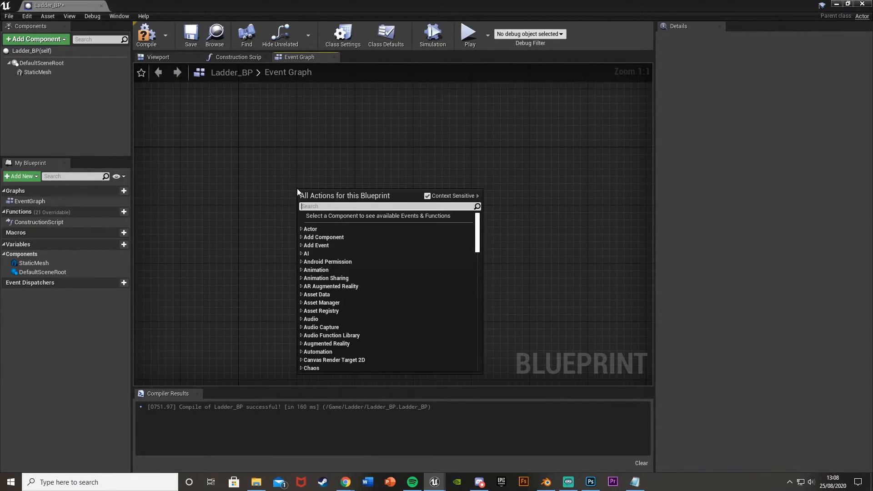
type("event on a")
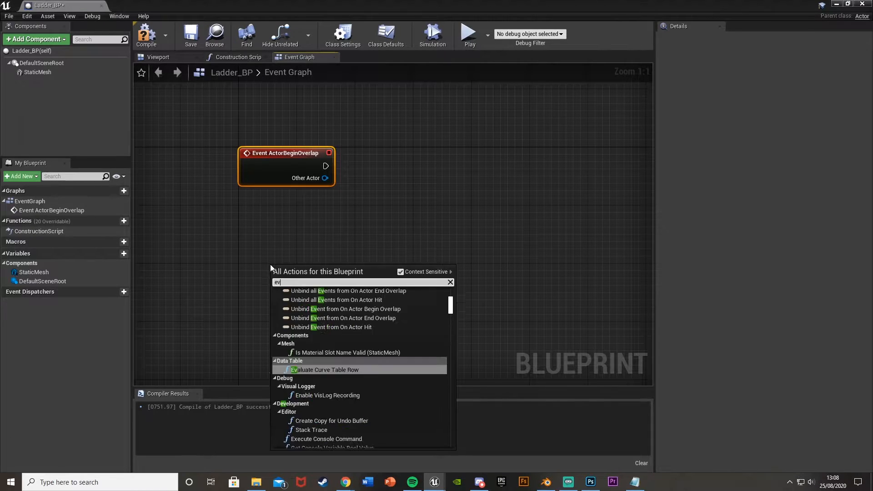
type("event actor")
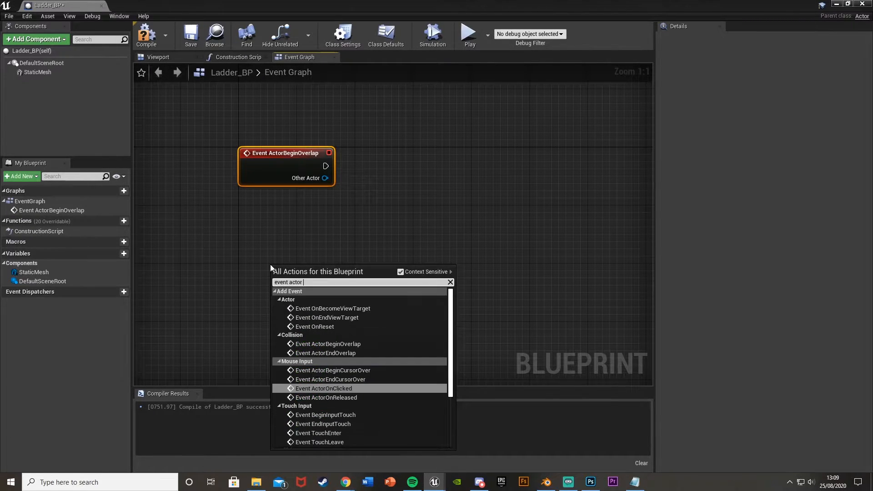
left_click(324, 353)
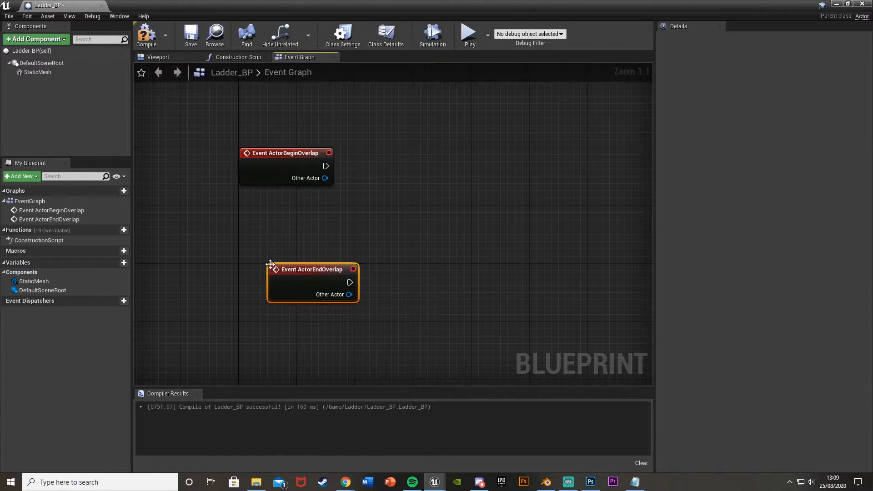
Attach a Cast To ThirdPersonCharacter node to each overlap event
type("cas")
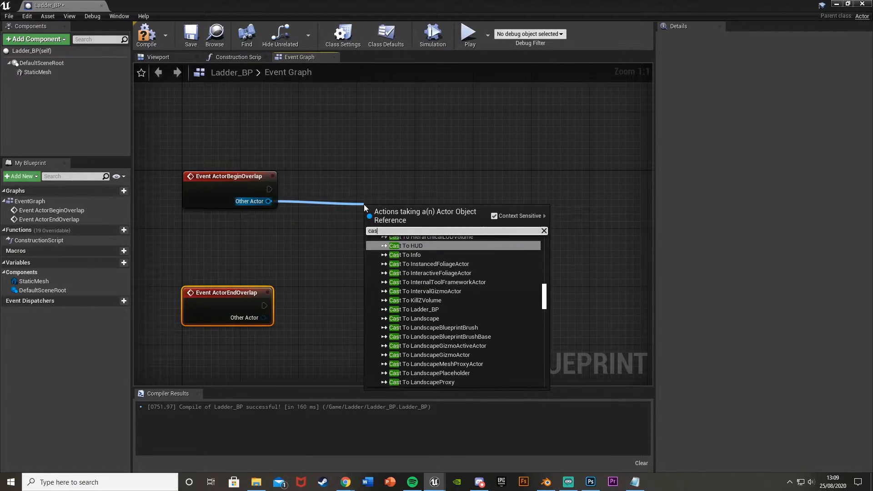
type("cast to thir")
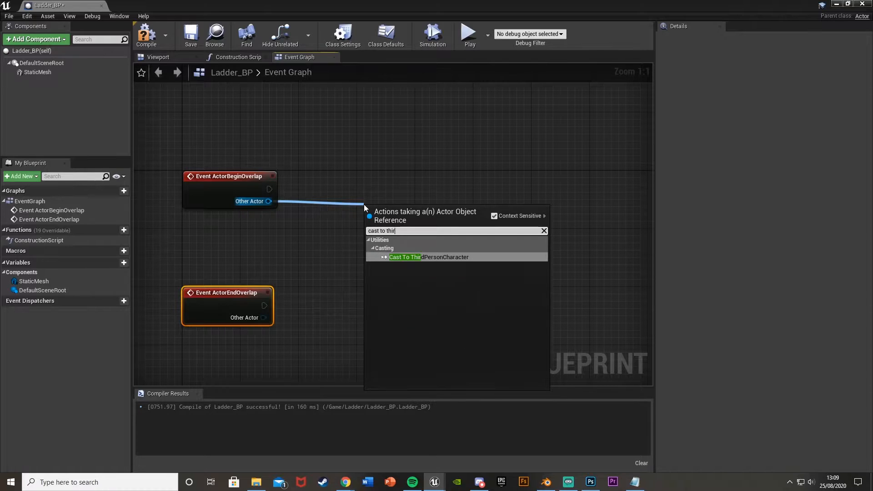
left_click(427, 256)
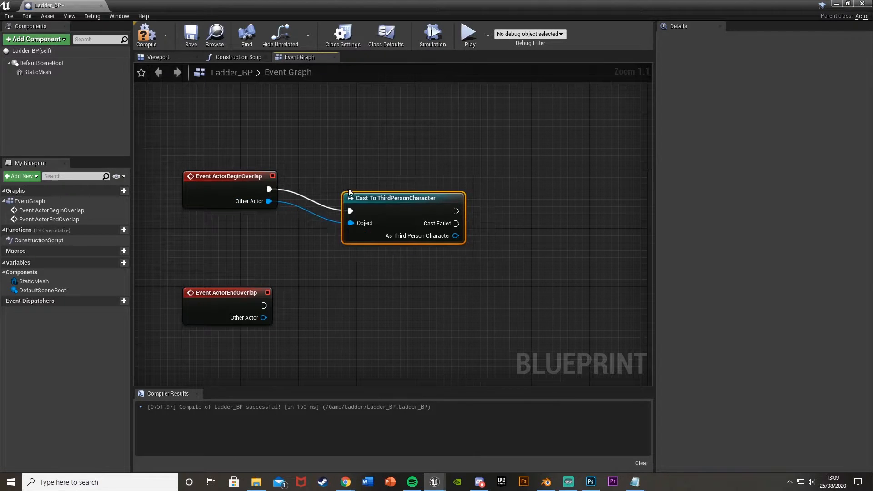
left_click_drag(396, 198, 352, 176)
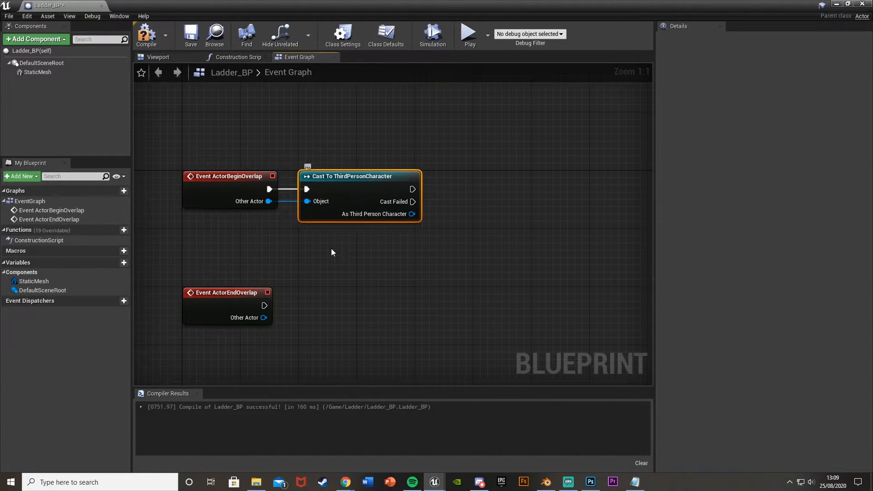
left_click_drag(266, 305, 342, 284)
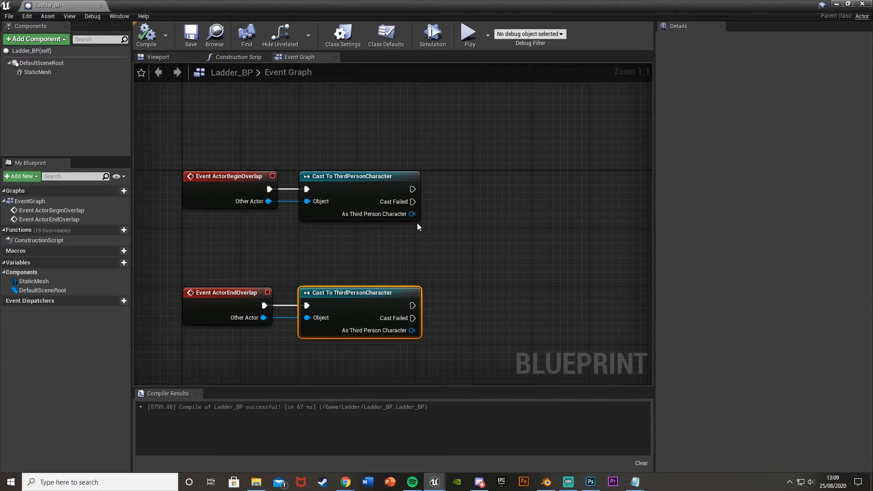
mouse_move(846, 23)
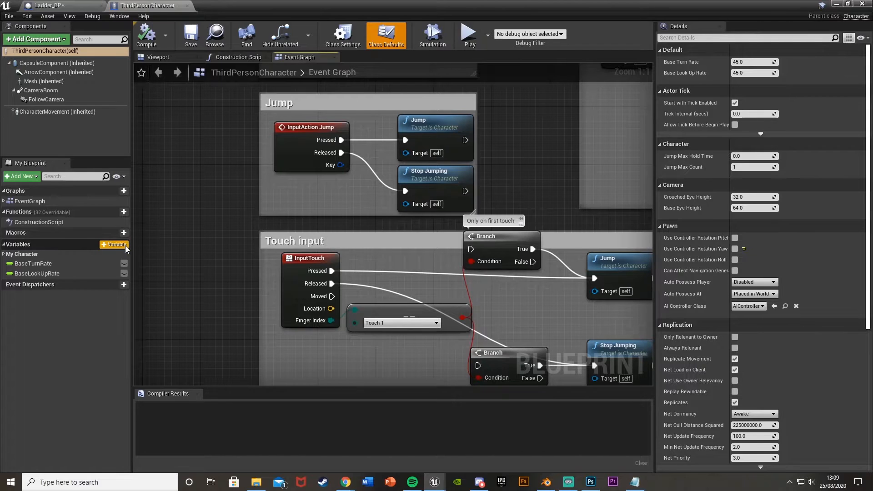
Add the Boolean variables CanClimb? and OnLadder? in My Blueprint
left_click(114, 245)
type("OnLadder?")
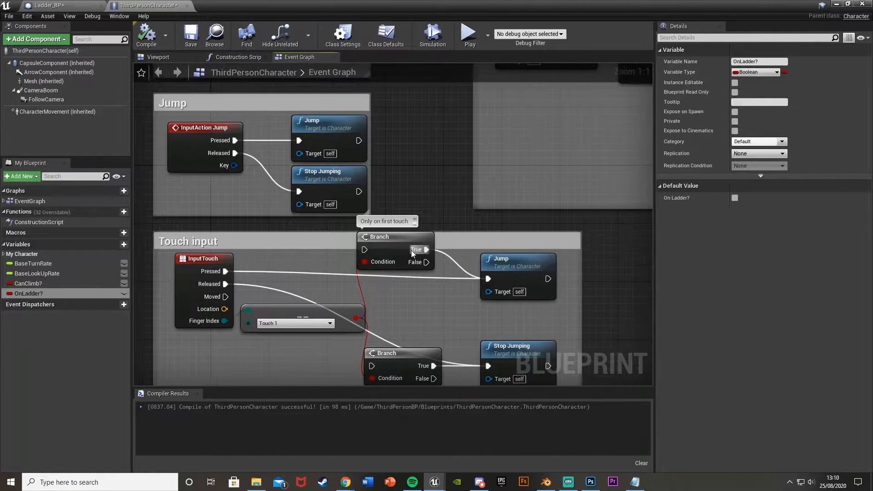
Add a Branch after InputAxis MoveForward with On Ladder? as its Condition
scroll("down", 3)
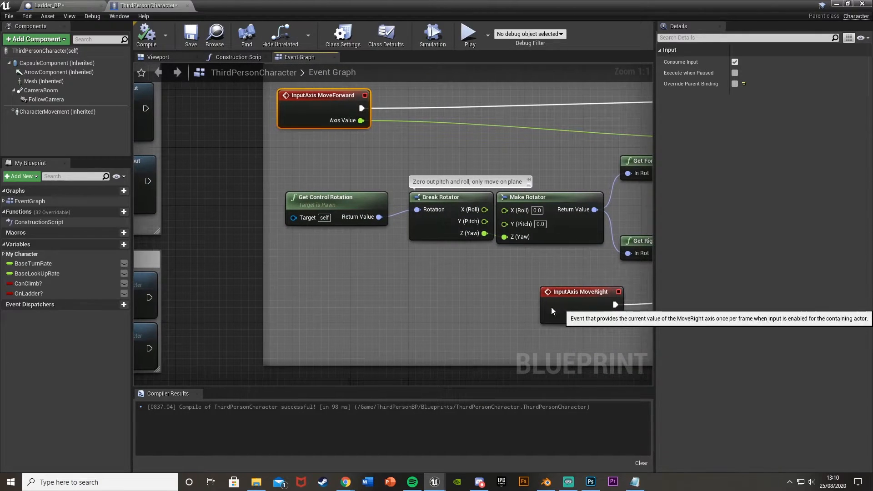
left_click_drag(581, 291, 335, 284)
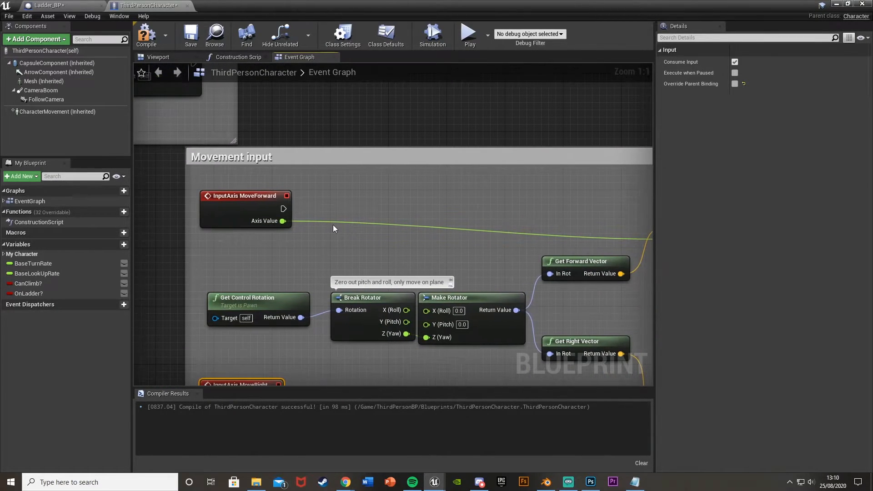
mouse_move(283, 209)
type("bra")
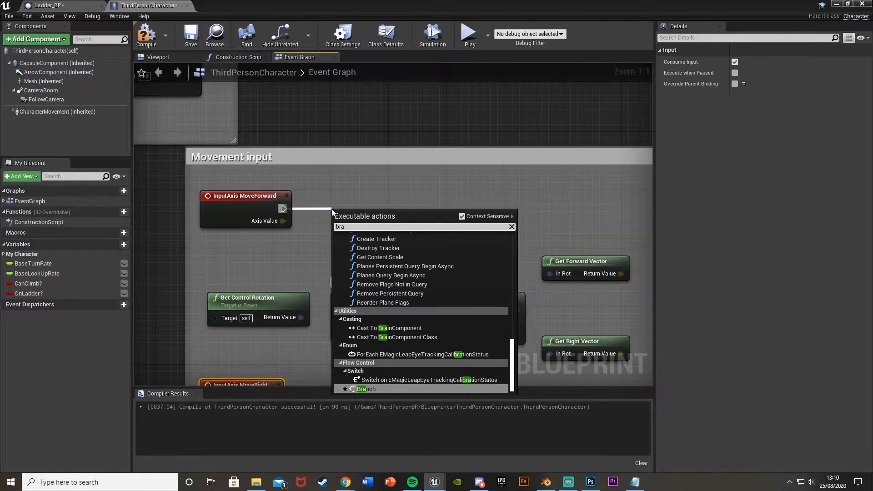
left_click(365, 389)
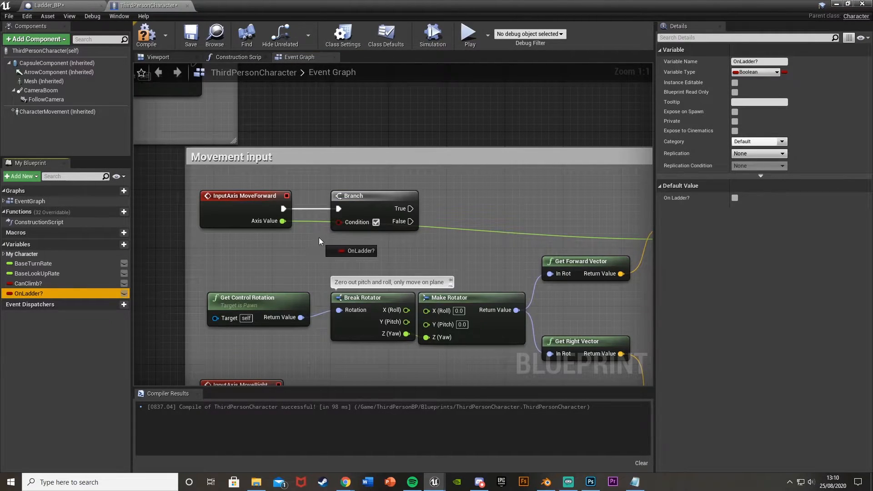
left_click_drag(360, 251, 273, 226)
type("get pla")
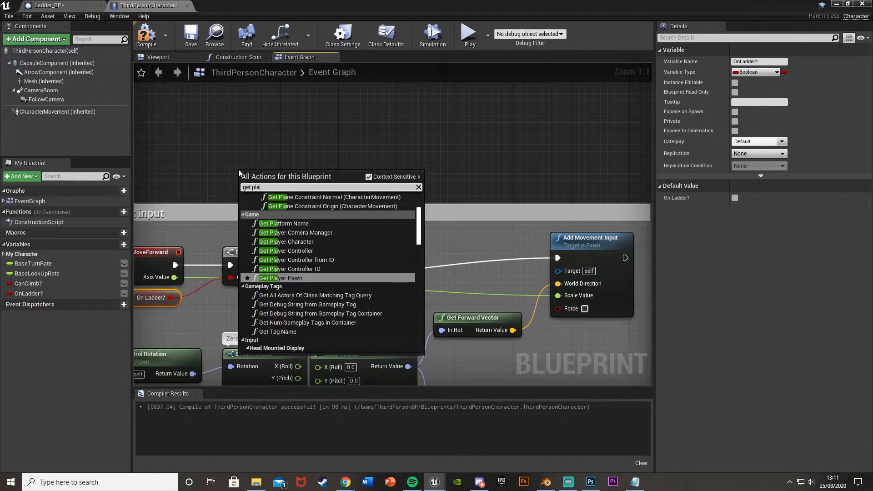
Add Get Player Character feeding a Get Actor Up Vector node
left_click(286, 241)
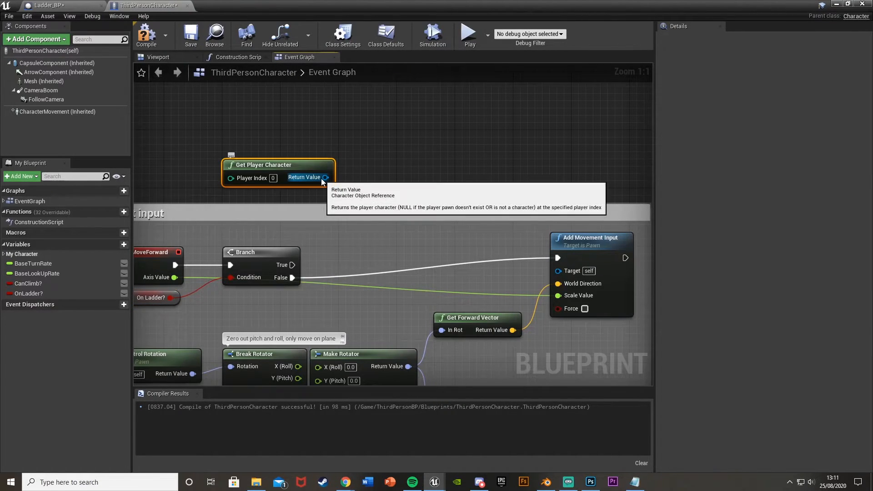
left_click_drag(326, 177, 364, 190)
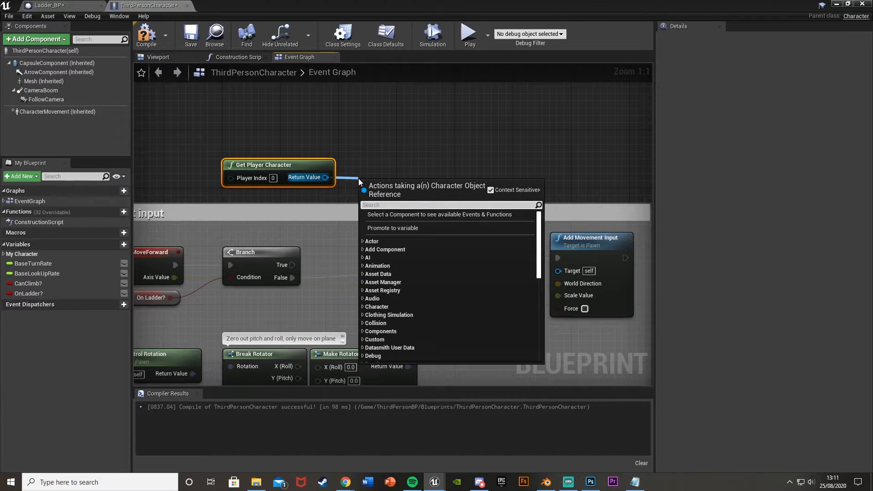
type("get actor u")
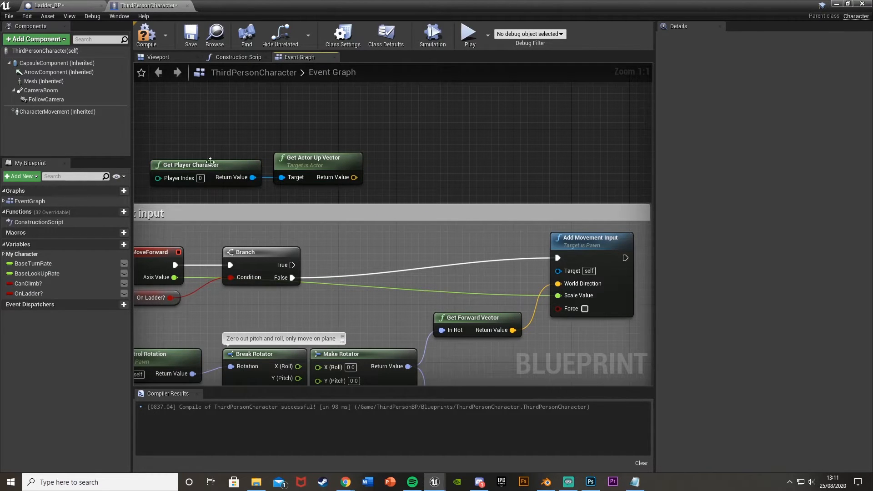
left_click(57, 112)
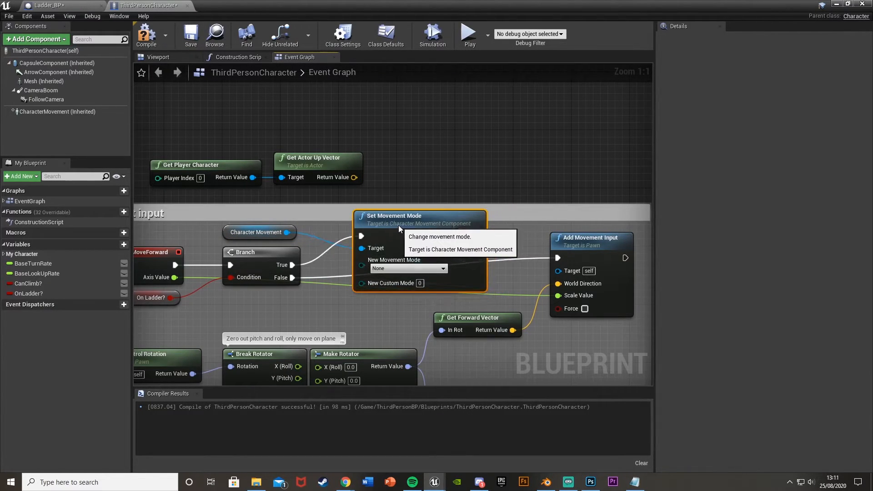
Set movement mode to Flying and add Add Movement Input for climbing
left_click(408, 268)
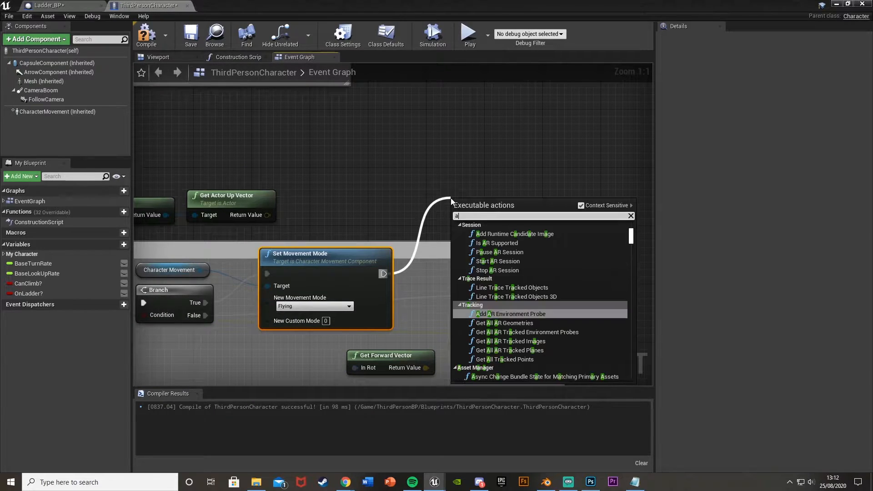
type("add movement")
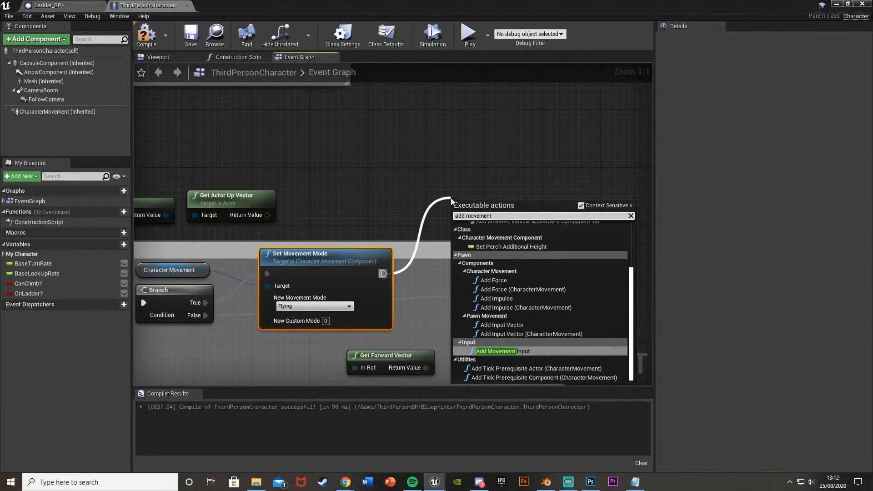
left_click(496, 350)
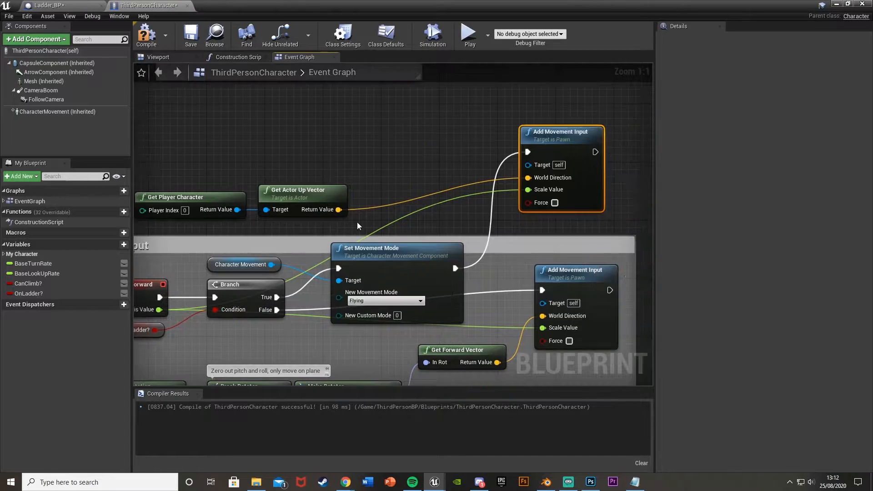
scroll("down", 3)
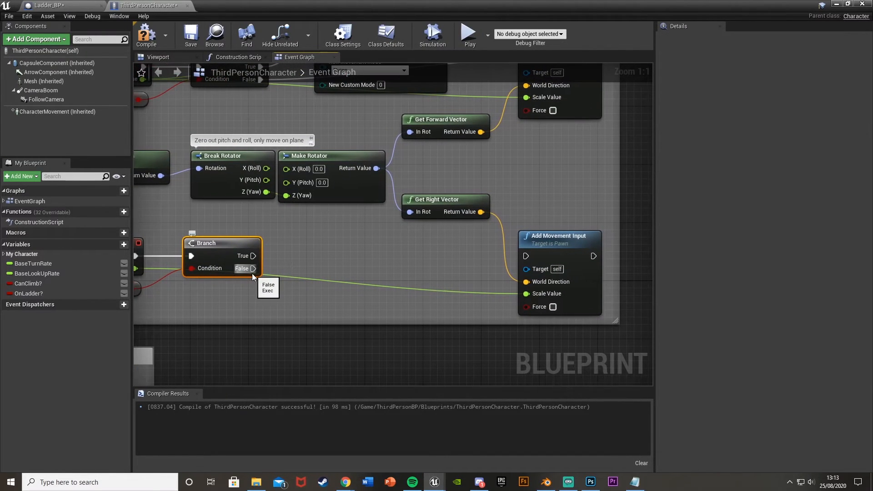
Wire the MoveRight Branch's False path to sideways Add Movement Input, then return to Ladder_BP
left_click_drag(255, 269, 526, 255)
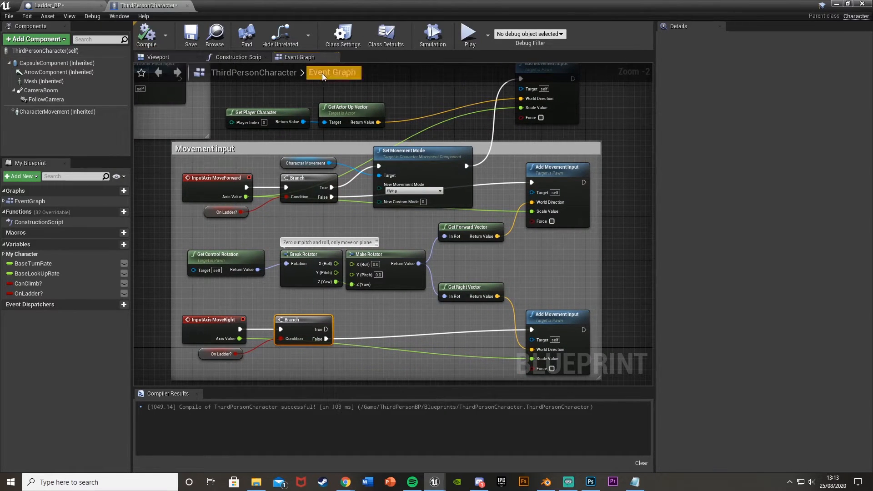
left_click(52, 5)
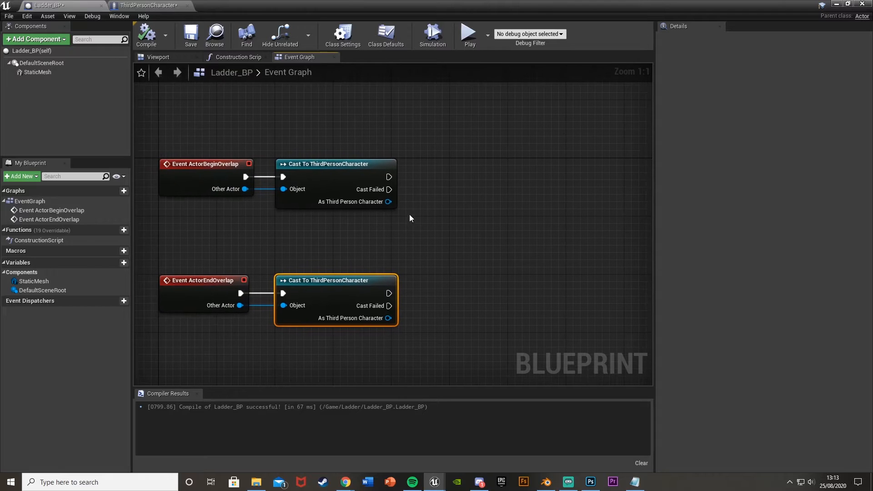
mouse_move(359, 224)
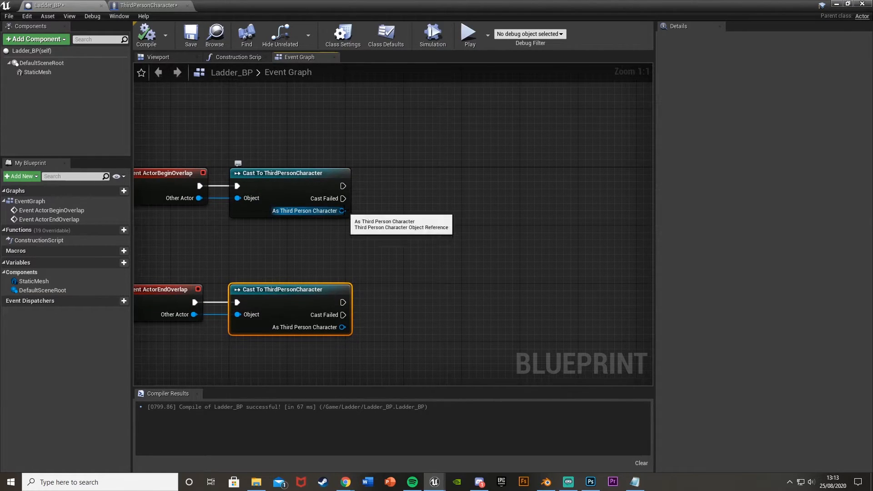
Set On Ladder? from both overlap casts and add Set Movement Mode after end overlap
left_click_drag(343, 211, 401, 215)
type("set on ladd")
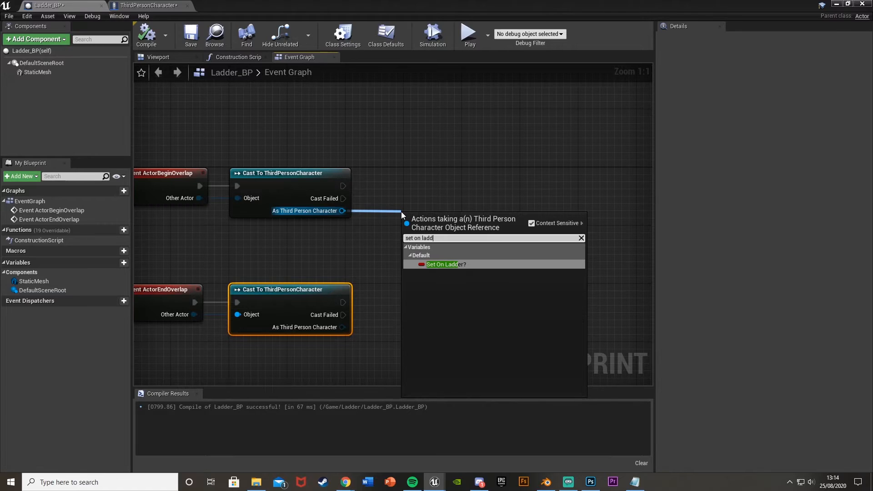
left_click(443, 264)
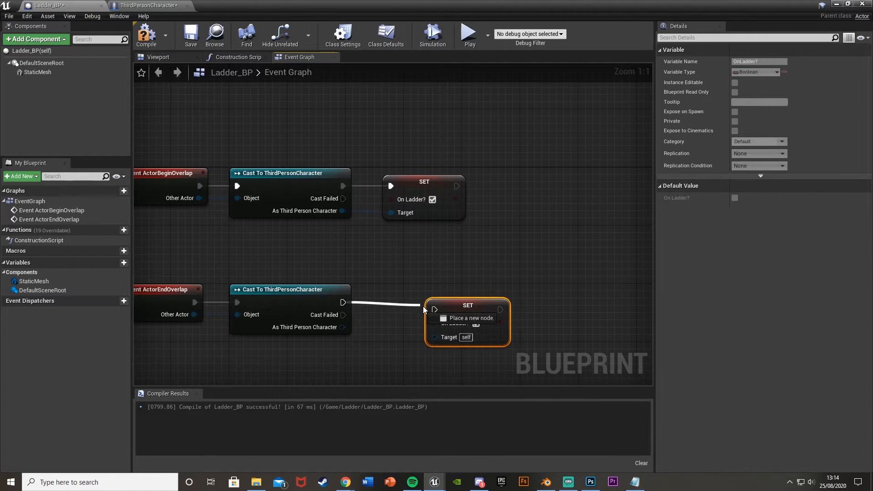
left_click_drag(345, 327, 434, 337)
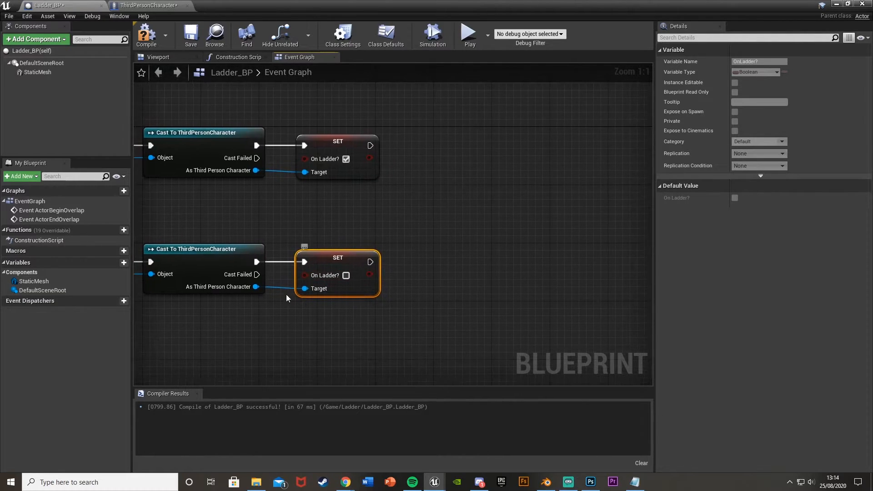
left_click_drag(305, 288, 412, 292)
type("set moveme")
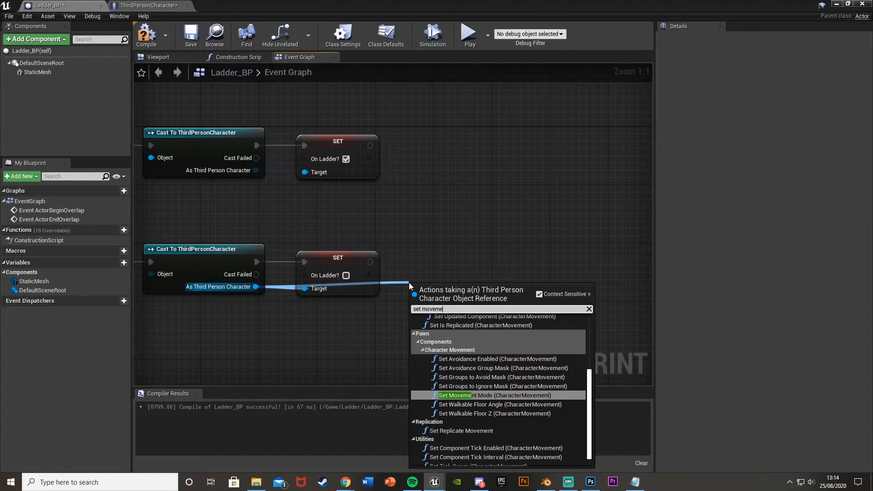
left_click(462, 395)
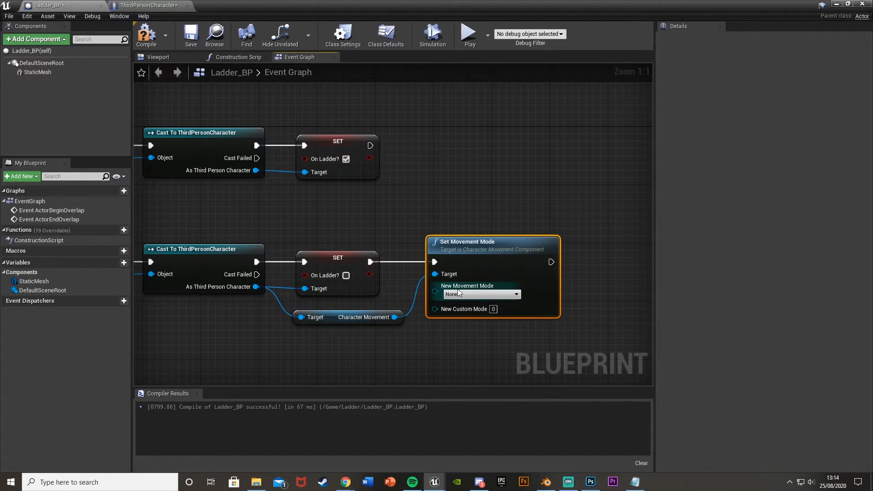
left_click(480, 294)
type("event begin overl")
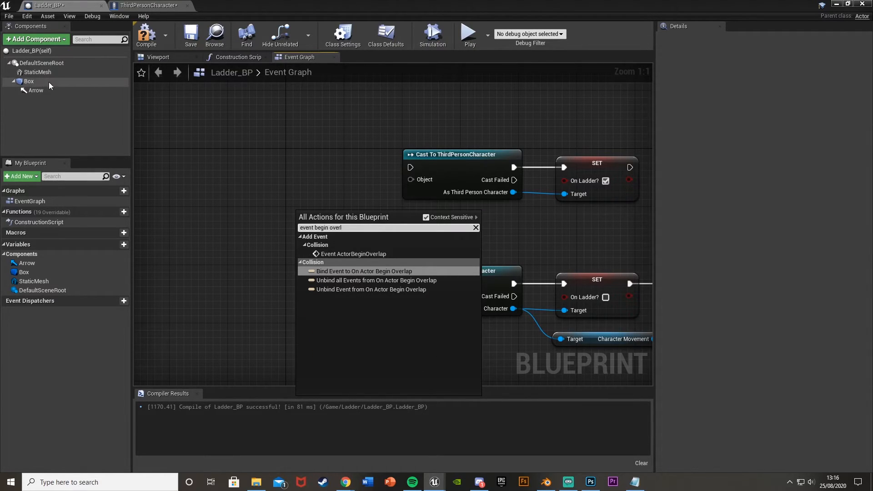
Add the Box's On Component Begin Overlap event, wiring Other Actor into the cast's Object
left_click(28, 82)
type("begin overlap")
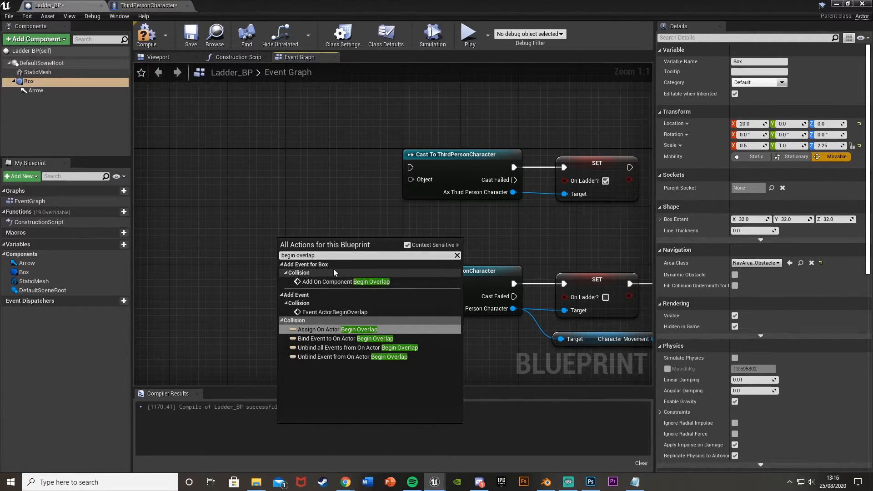
left_click(344, 282)
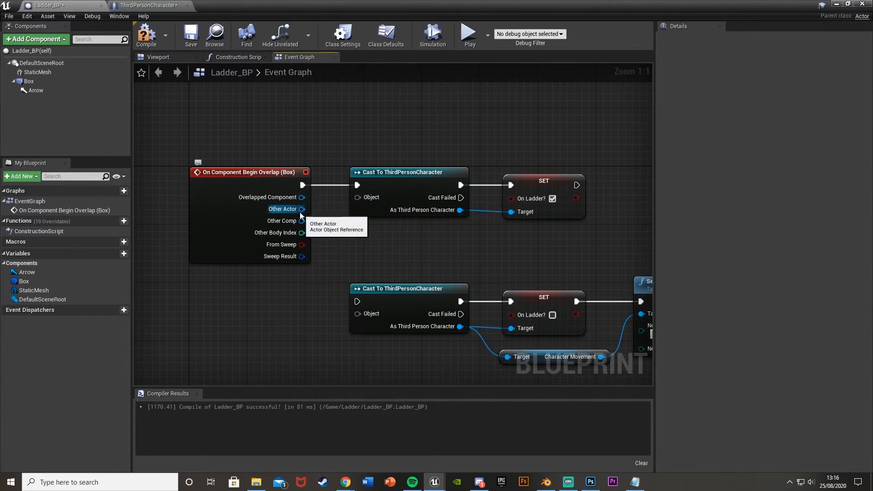
left_click_drag(302, 209, 358, 197)
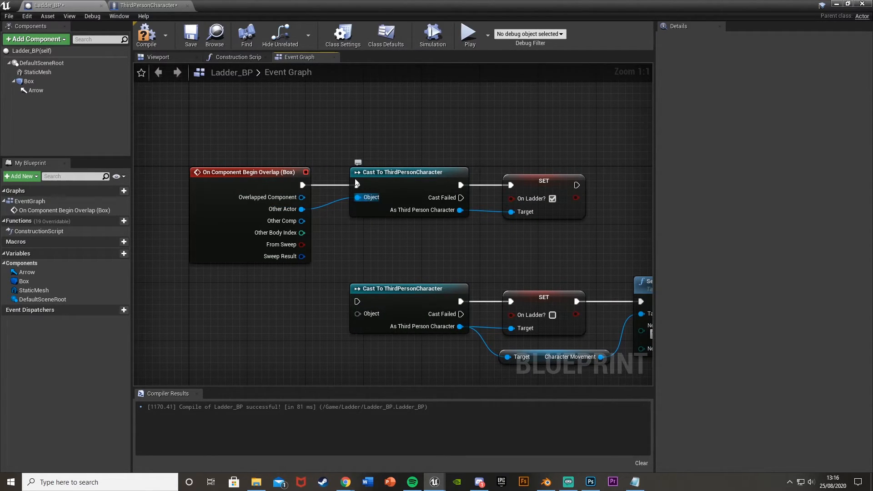
left_click(159, 57)
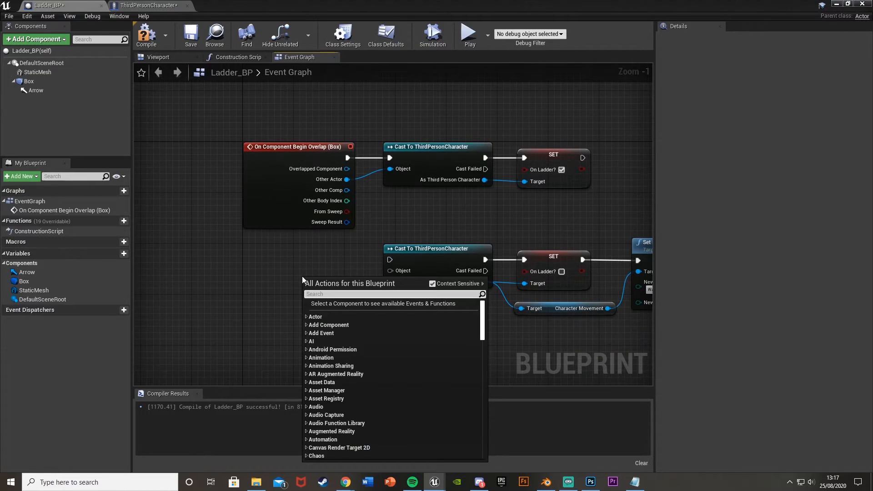
left_click(24, 82)
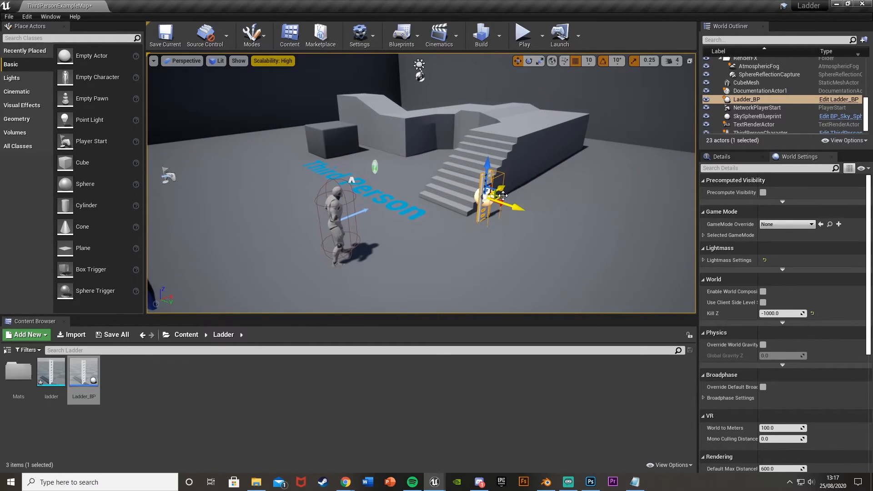
Move the Ladder_BP instance against the raised block's wall
left_click_drag(499, 195, 384, 214)
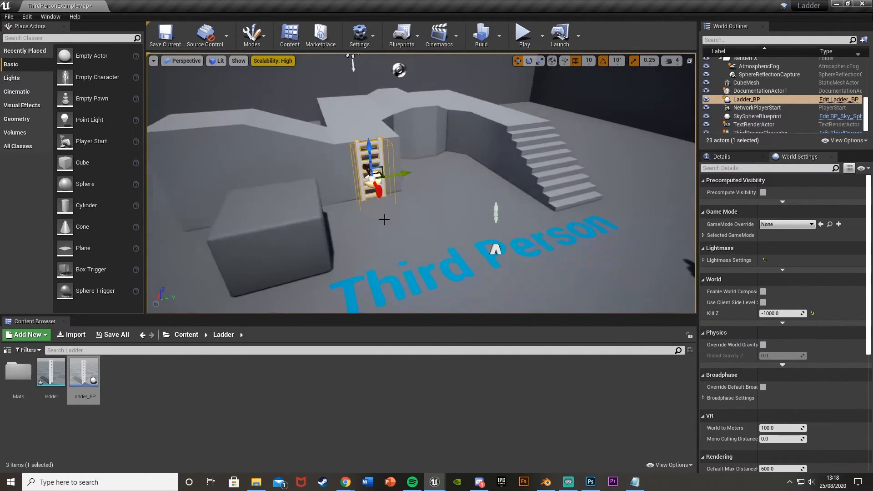
Launch a Play-in-editor session to test climbing the placed ladder
left_click(522, 33)
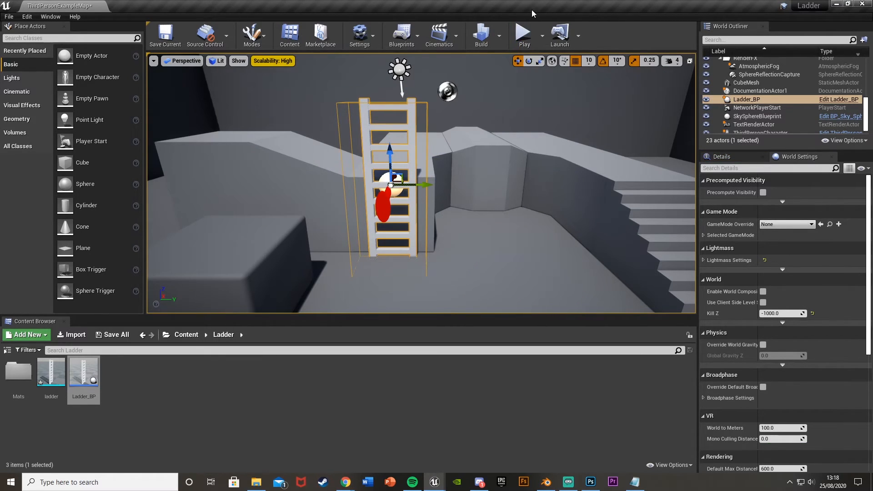
left_click(521, 32)
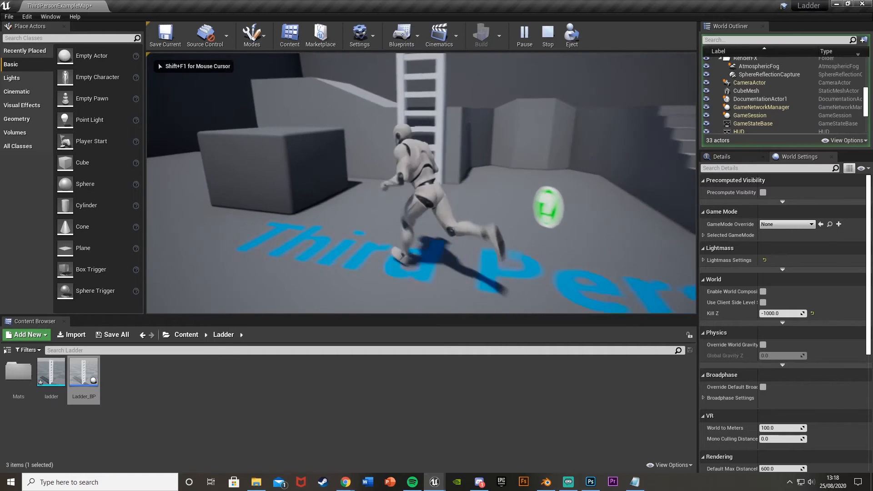